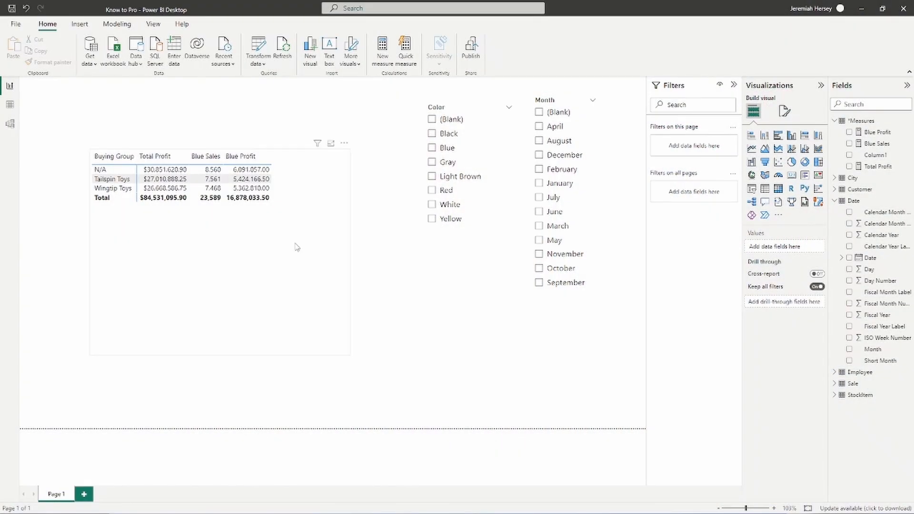
{"action": "mouse_move", "coordinate": [269, 260]}
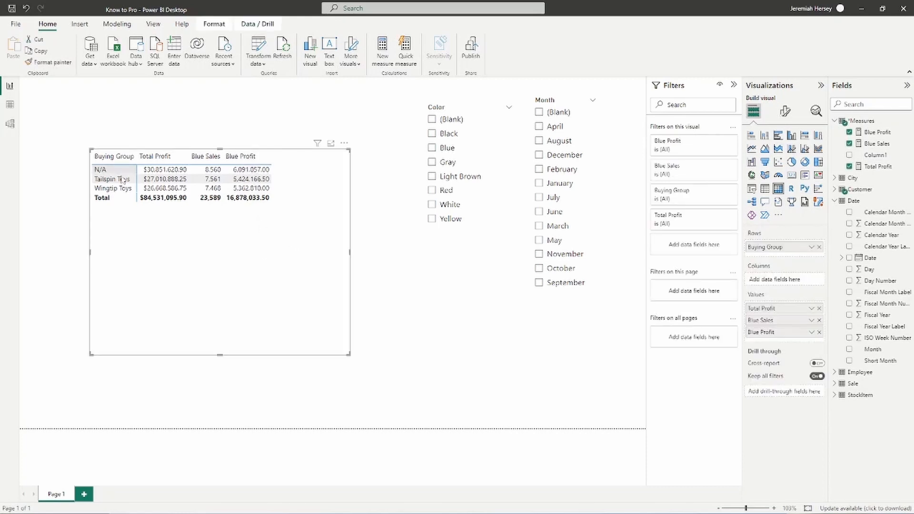
Rebuild the table visual to show Total Profit by Fiscal Year, dropping Buying Group and blue measures.
{"action": "left_click", "coordinate": [818, 247]}
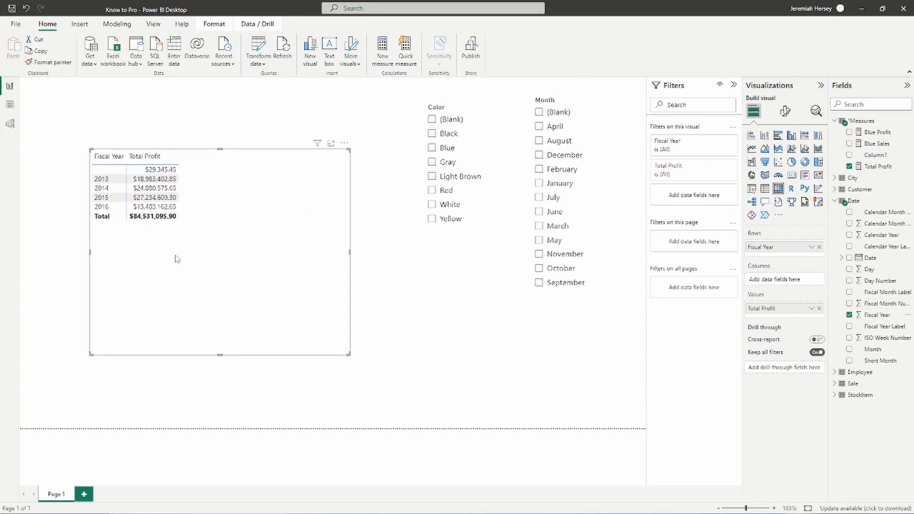
{"action": "mouse_move", "coordinate": [148, 247]}
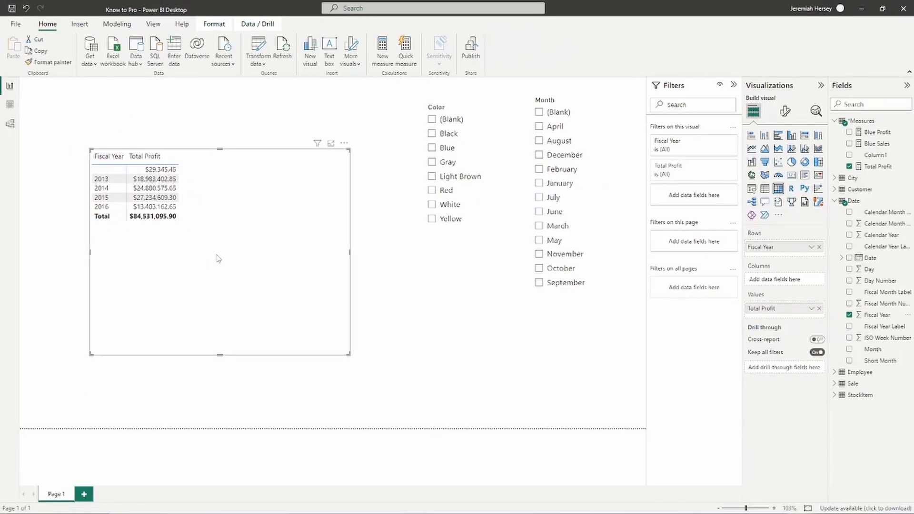
{"action": "mouse_move", "coordinate": [783, 308]}
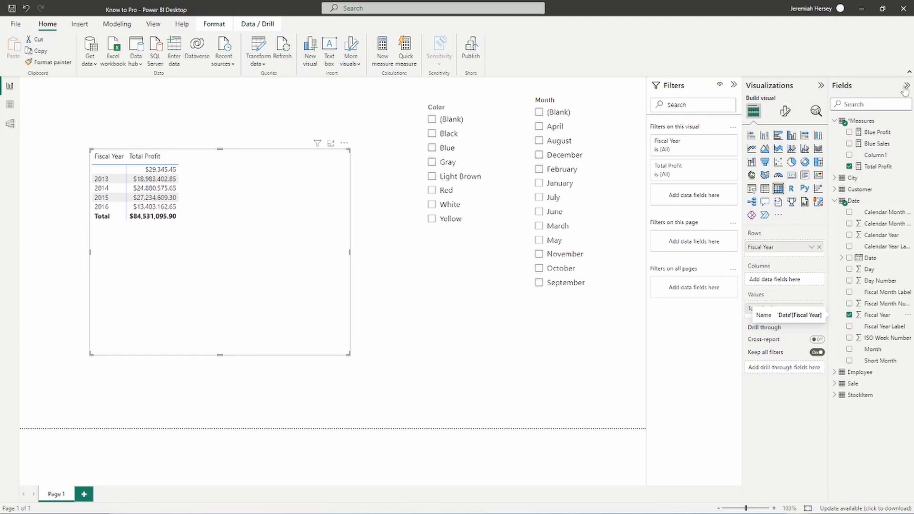
{"action": "mouse_move", "coordinate": [865, 121]}
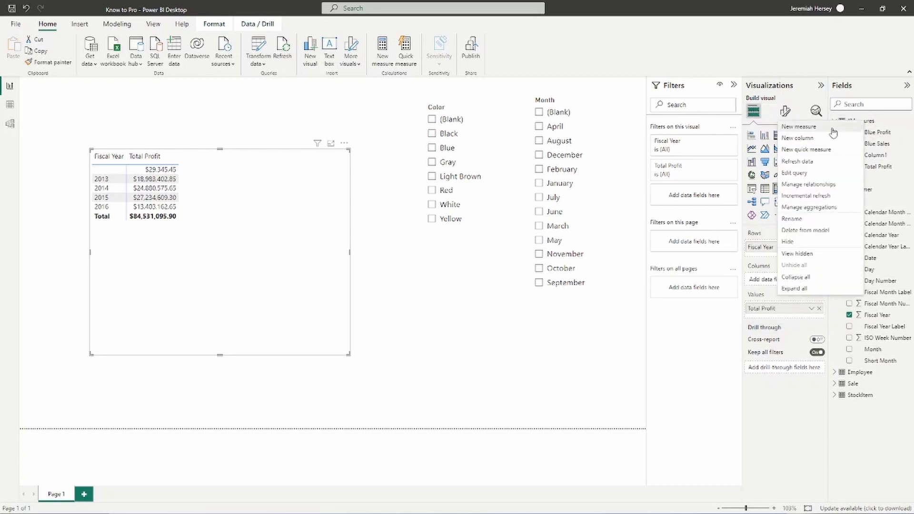
Create a new measure in the Measures table and name it 'Prior Year Profit'.
{"action": "left_click", "coordinate": [799, 127]}
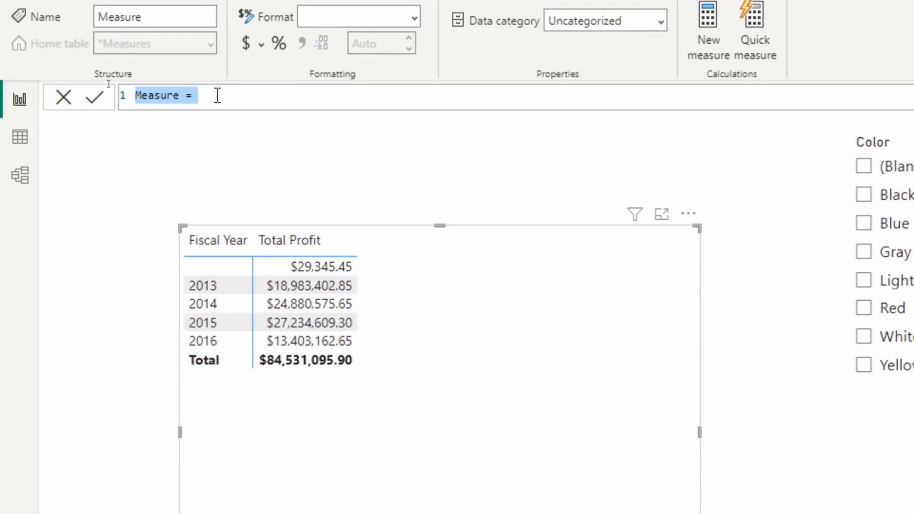
{"action": "type", "text": "Prior"}
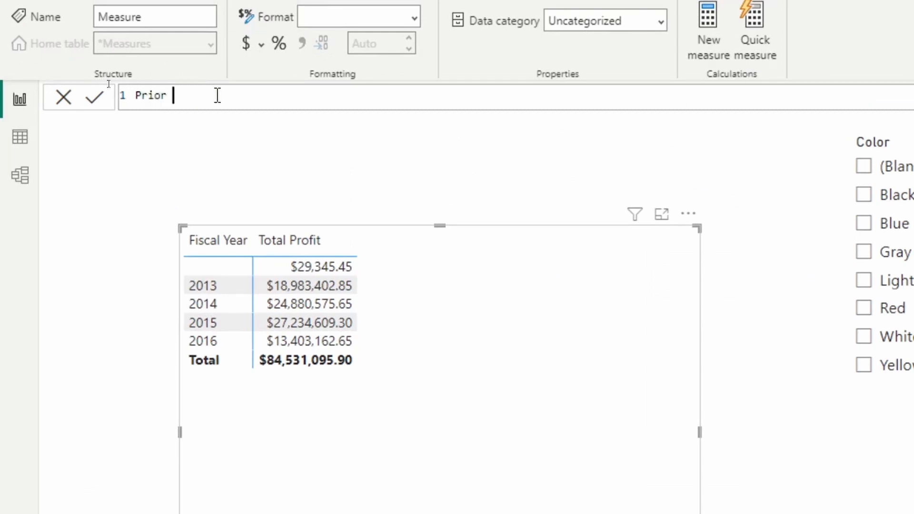
{"action": "type", "text": "Year Profit ="}
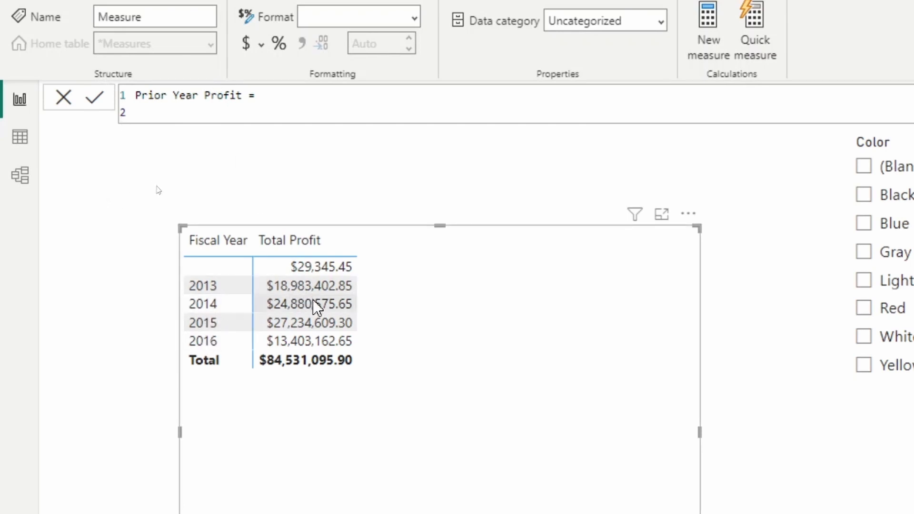
{"action": "mouse_move", "coordinate": [220, 286]}
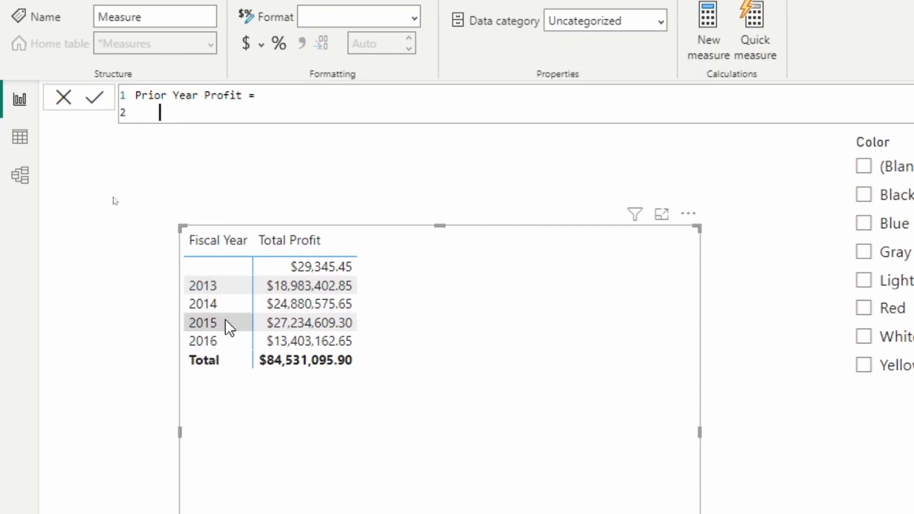
{"action": "mouse_move", "coordinate": [233, 303]}
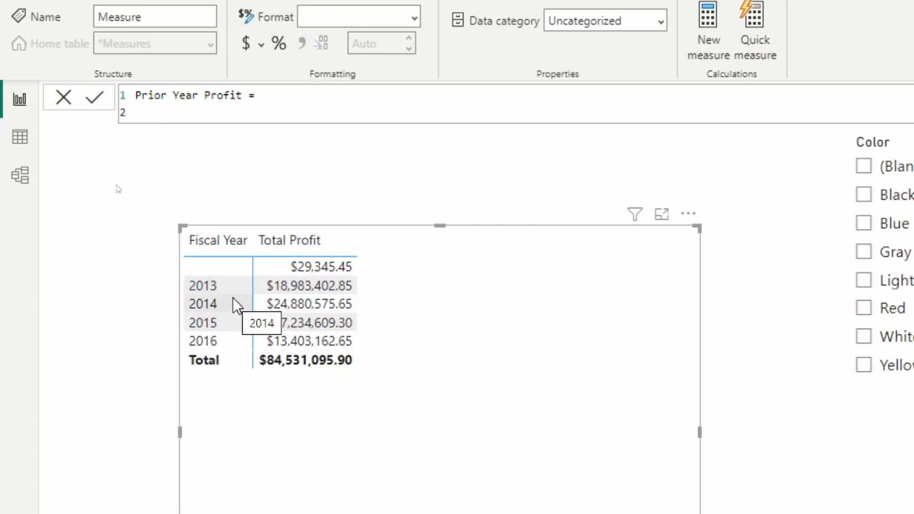
{"action": "mouse_move", "coordinate": [313, 103]}
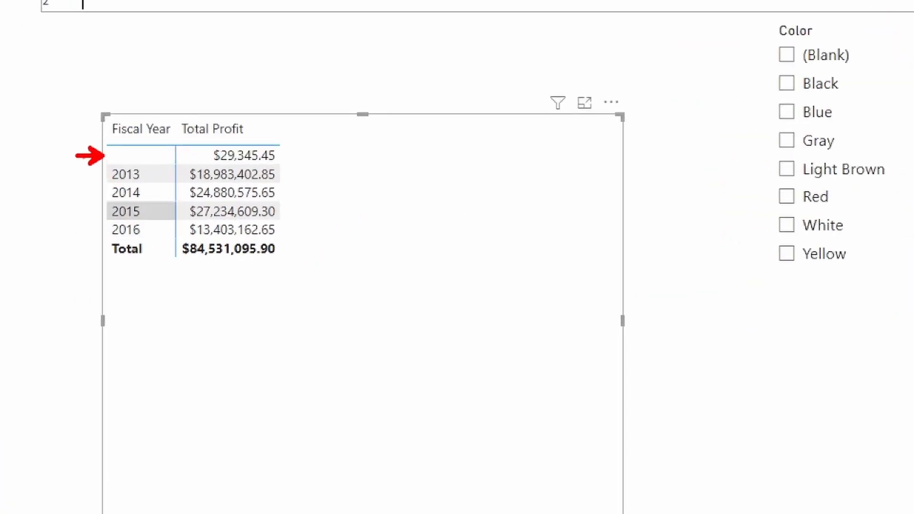
{"action": "mouse_move", "coordinate": [102, 174]}
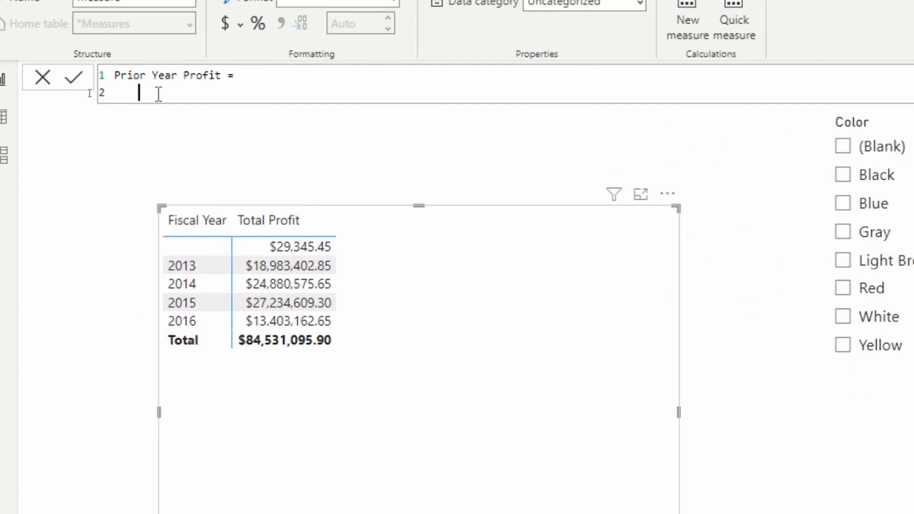
Write CALCULATE([Total Profit], with the filter argument started on a new line.
{"action": "type", "text": "ca"}
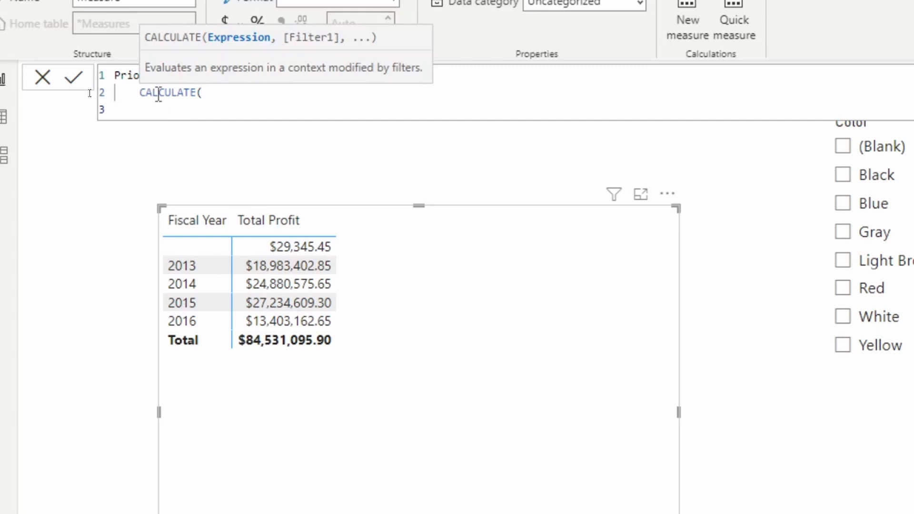
{"action": "type", "text": "[Total Profit"}
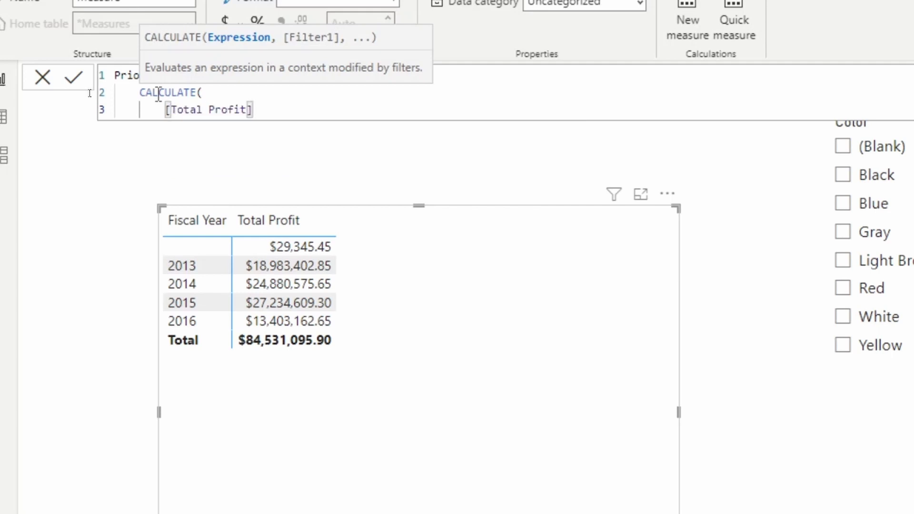
{"action": "type", "text": ","}
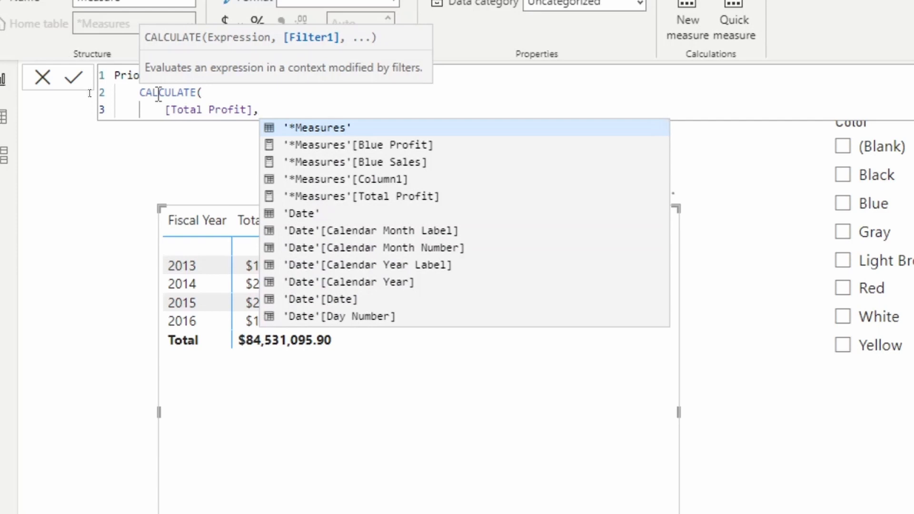
{"action": "key", "text": "Enter"}
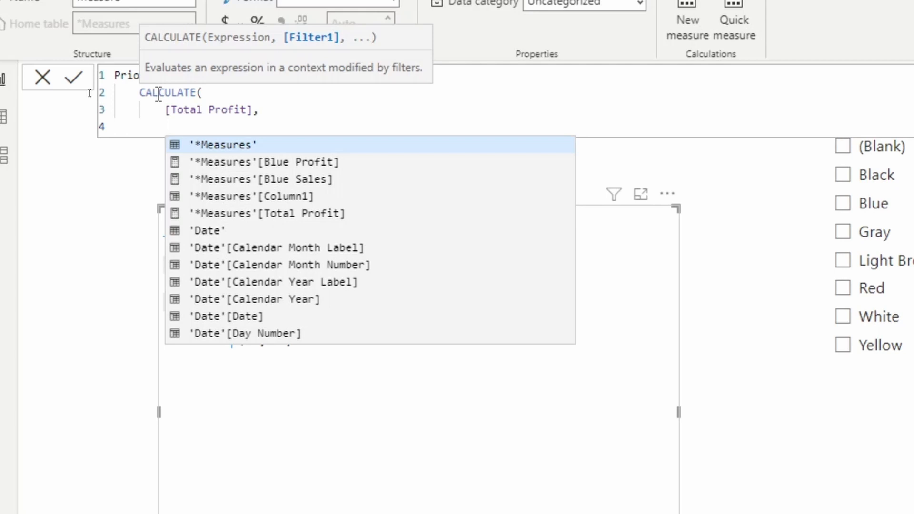
{"action": "type", "text": "sam"}
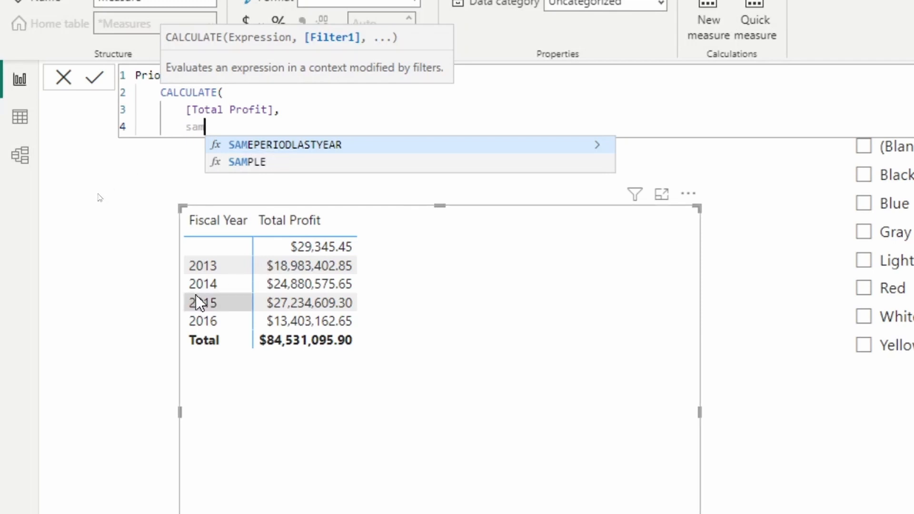
{"action": "mouse_move", "coordinate": [241, 291]}
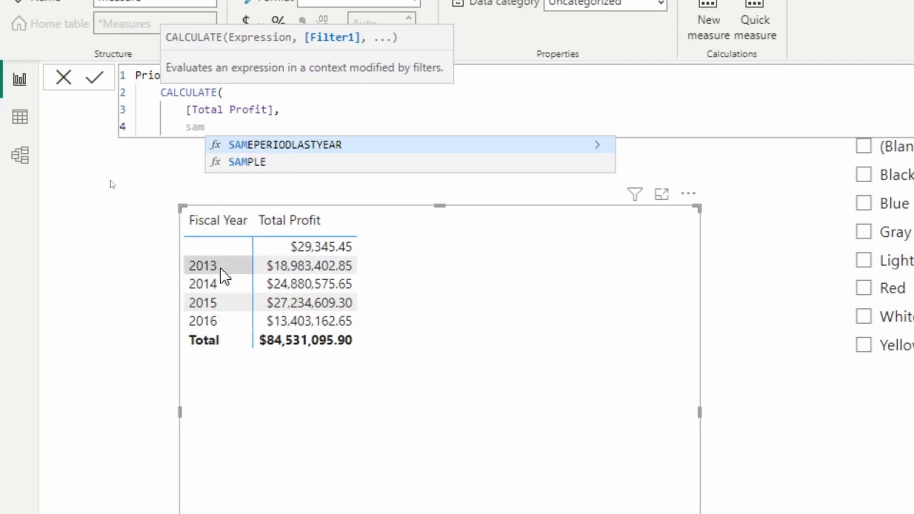
{"action": "mouse_move", "coordinate": [301, 147]}
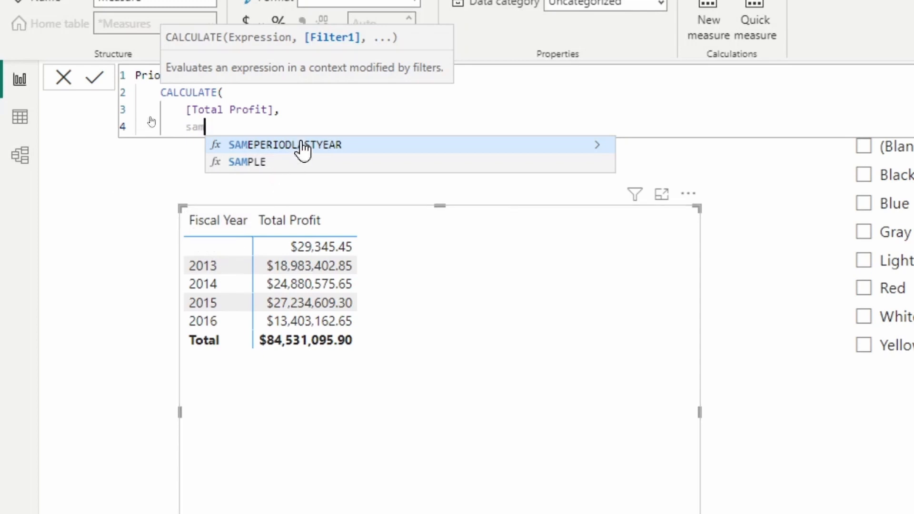
Complete the filter as SAMEPERIODLASTYEAR('Date'[Date]) and commit the measure.
{"action": "left_click", "coordinate": [285, 144]}
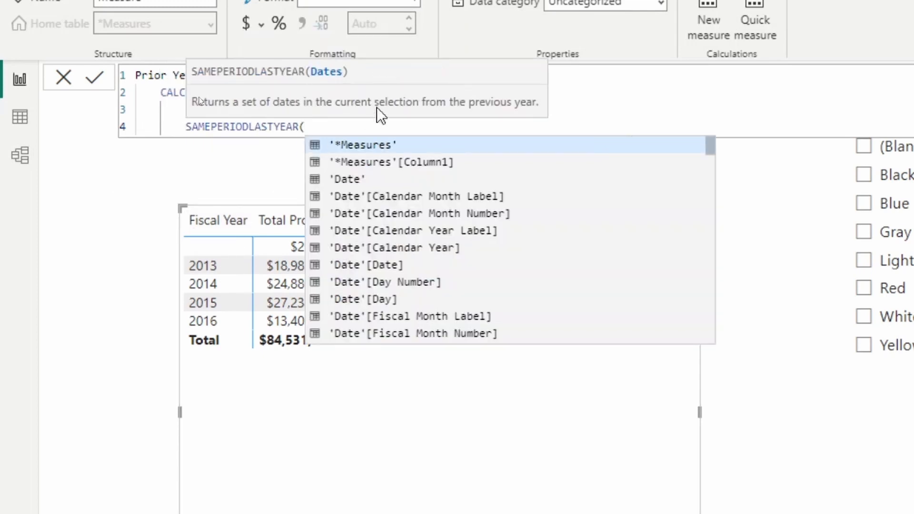
{"action": "mouse_move", "coordinate": [602, 96]}
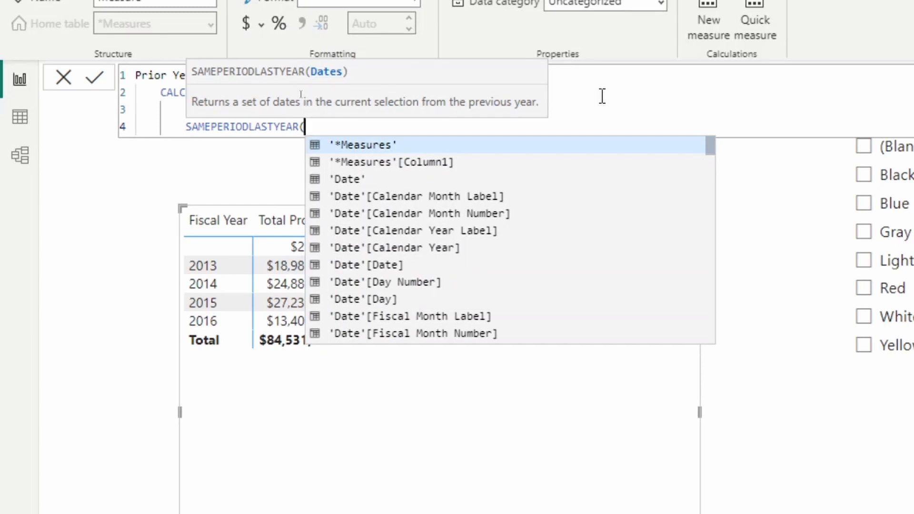
{"action": "type", "text": "'d"}
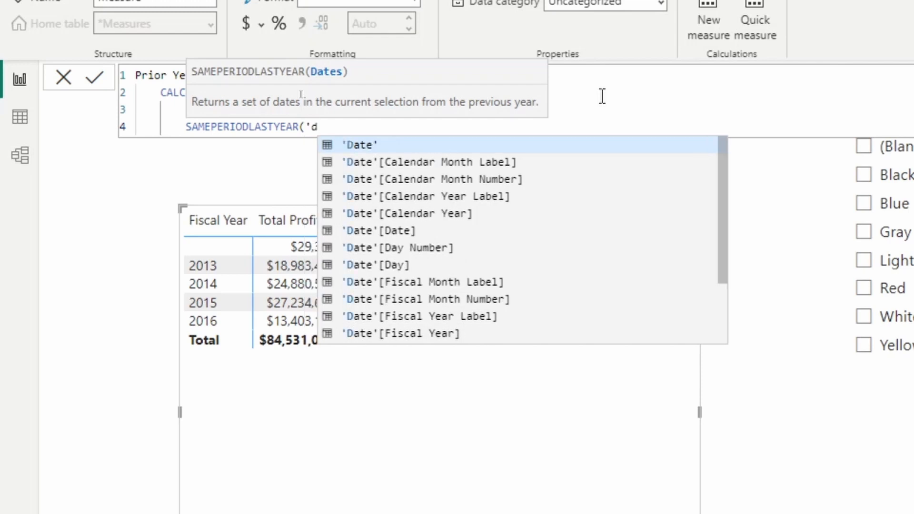
{"action": "mouse_move", "coordinate": [431, 179]}
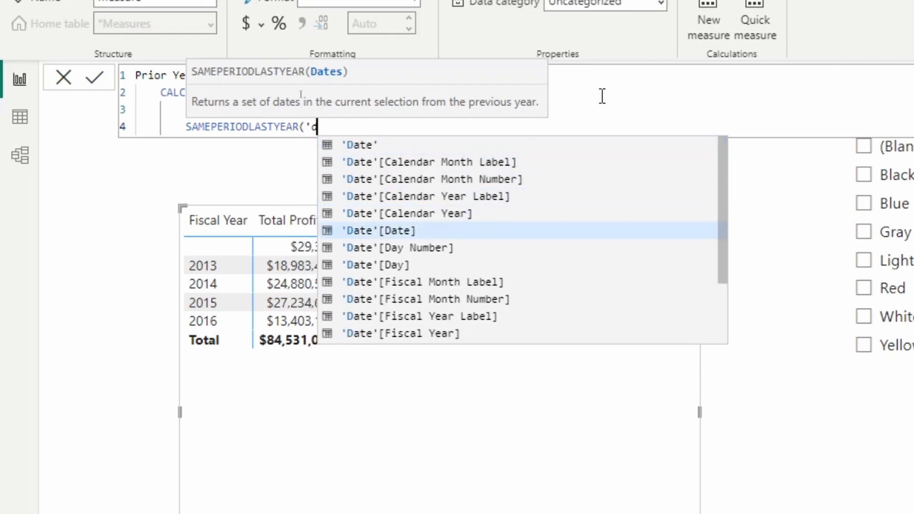
{"action": "left_click", "coordinate": [379, 231]}
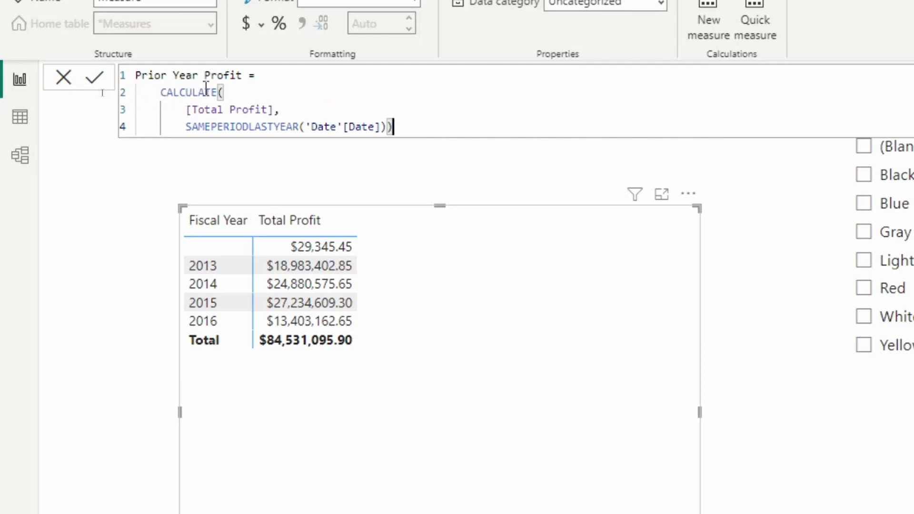
{"action": "mouse_move", "coordinate": [228, 132]}
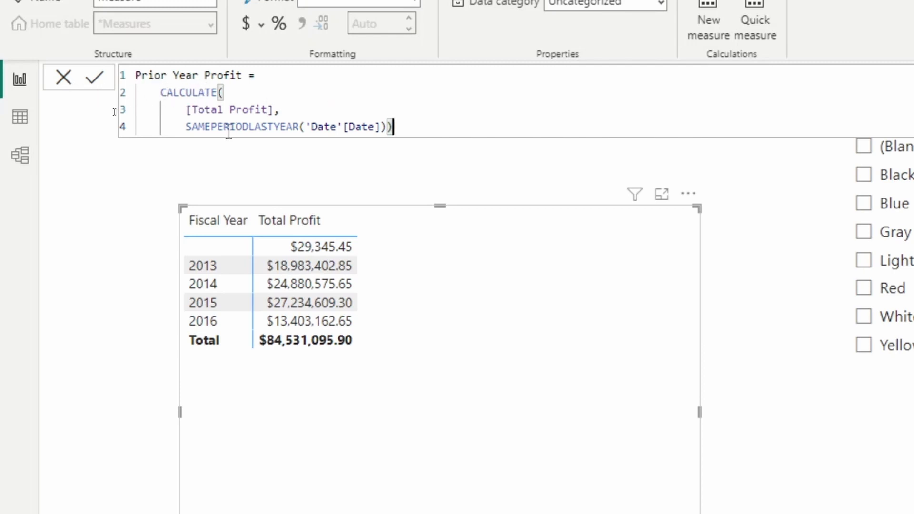
{"action": "mouse_move", "coordinate": [227, 290]}
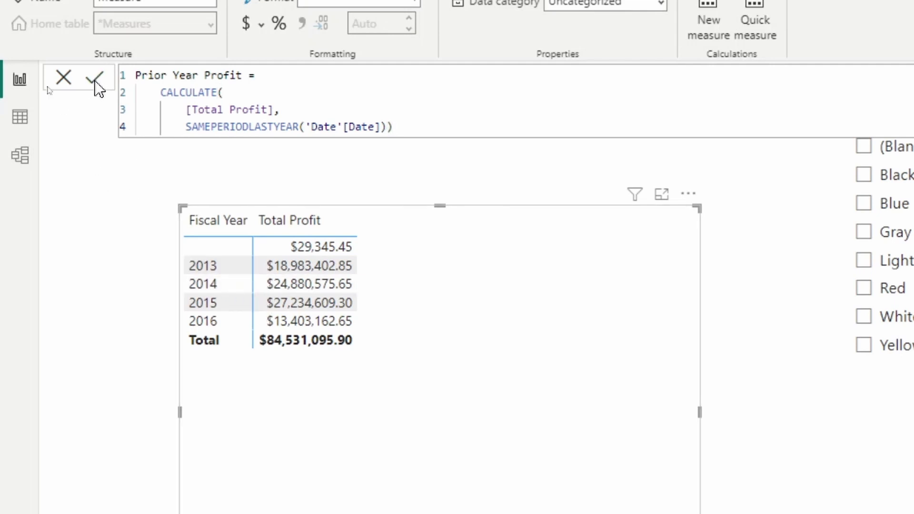
{"action": "left_click", "coordinate": [95, 78]}
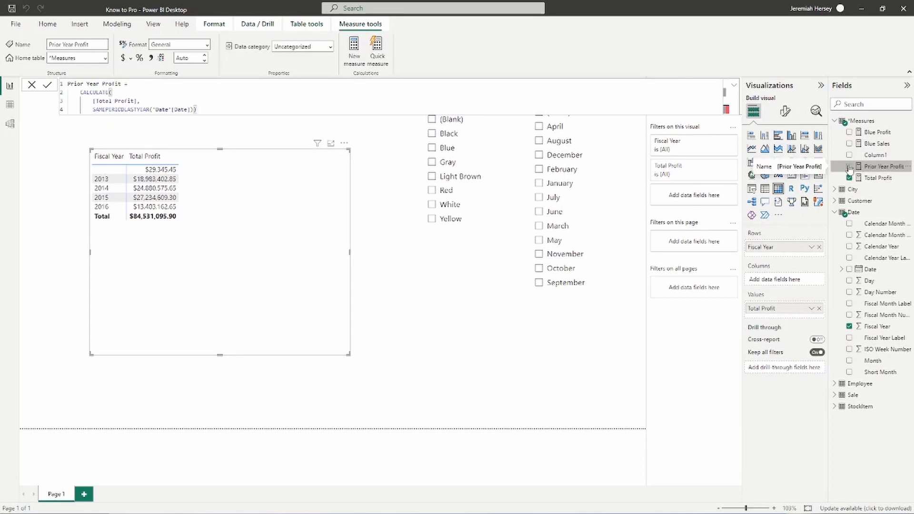
Add Prior Year Profit as a third table column, then show the Model view diagram.
{"action": "left_click", "coordinate": [851, 166]}
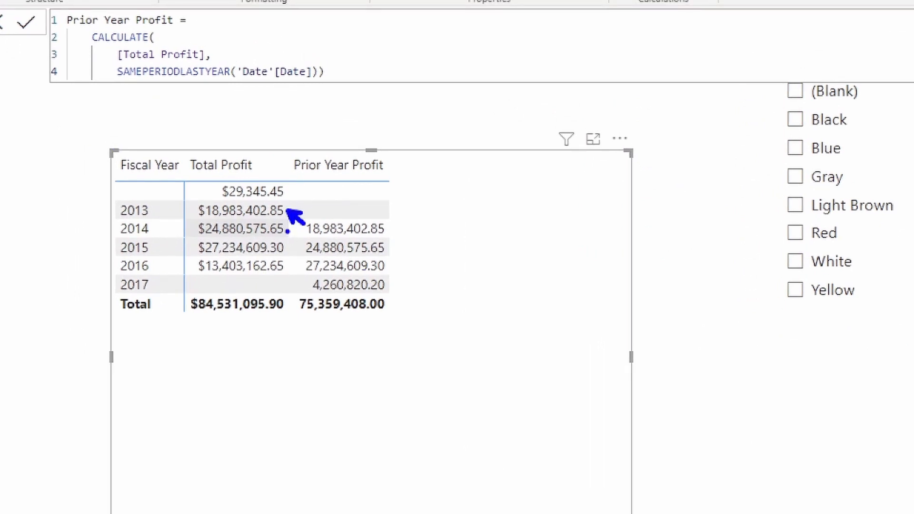
{"action": "mouse_move", "coordinate": [296, 234]}
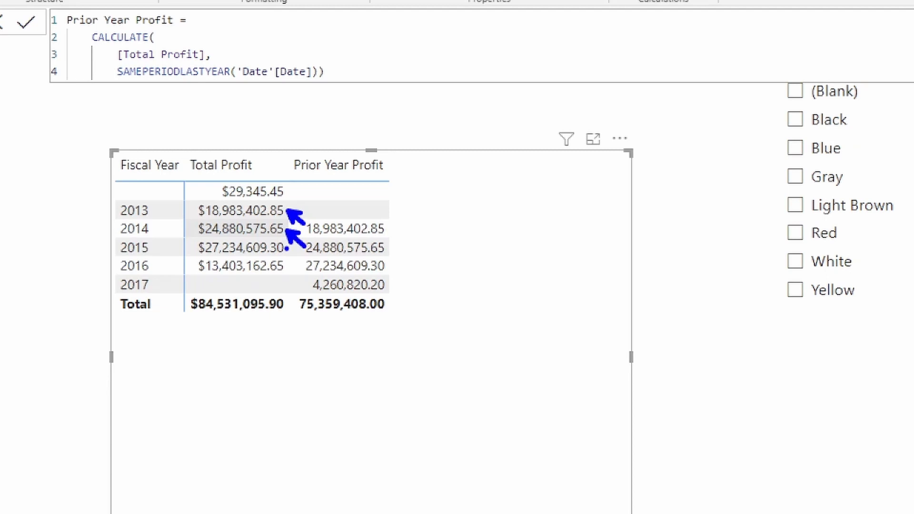
{"action": "mouse_move", "coordinate": [294, 254]}
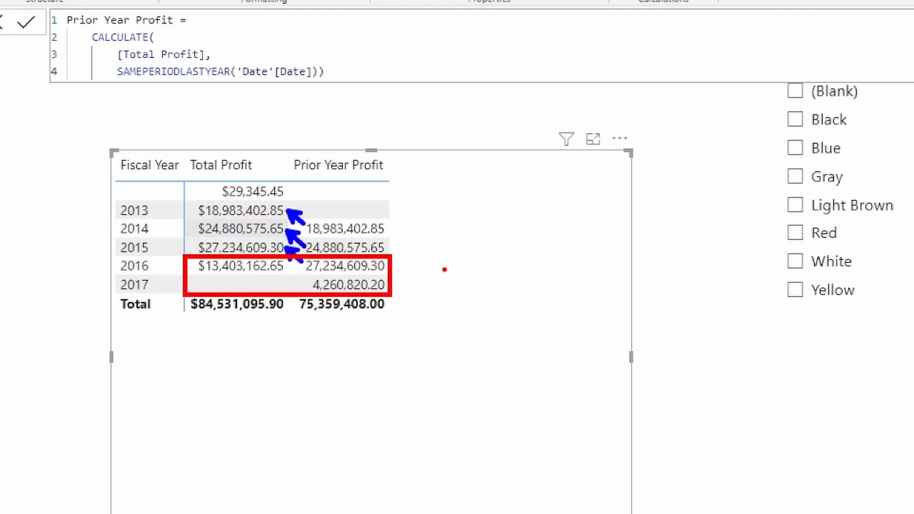
{"action": "mouse_move", "coordinate": [398, 327]}
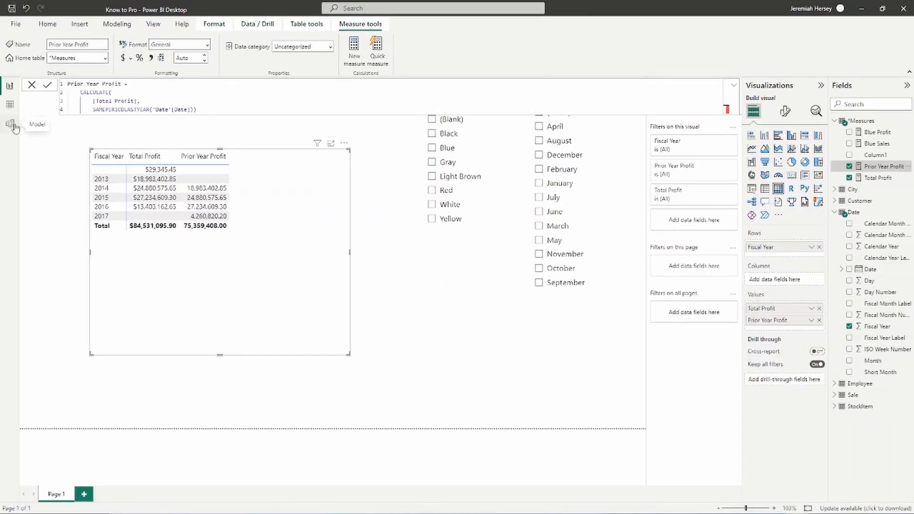
{"action": "left_click", "coordinate": [9, 124]}
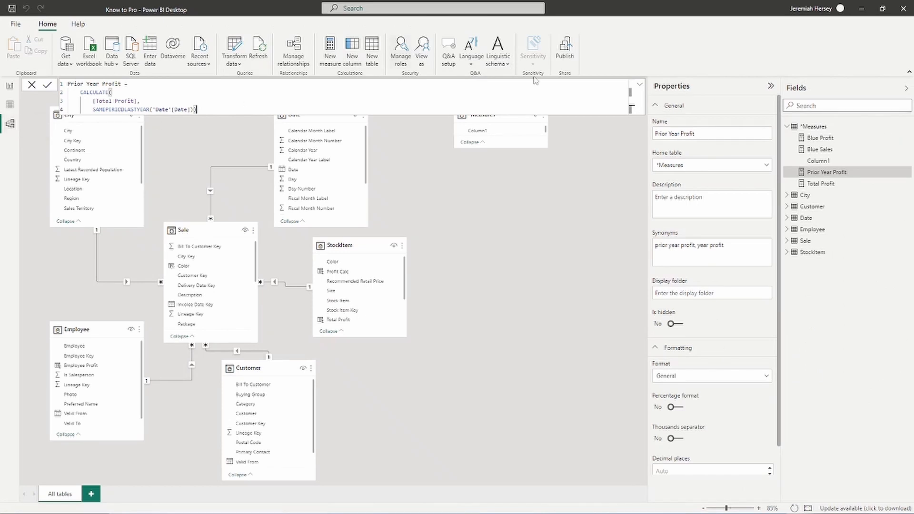
{"action": "left_click", "coordinate": [639, 85]}
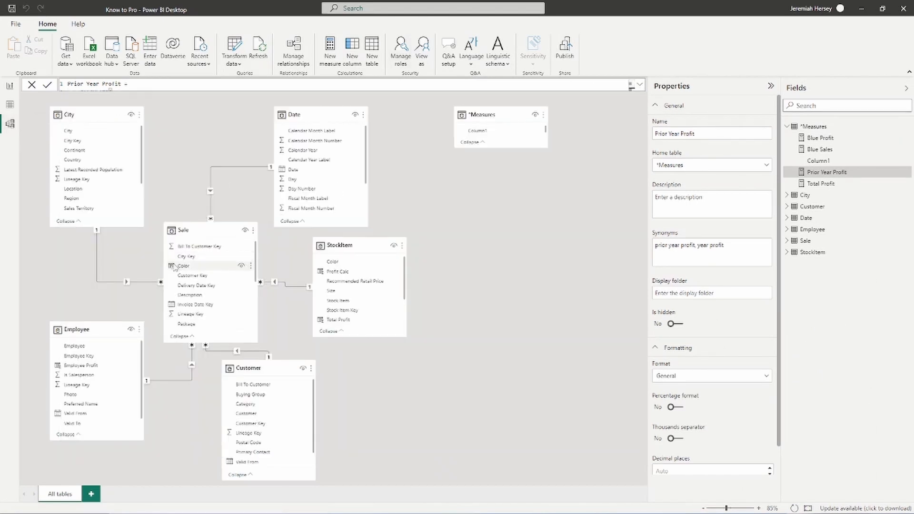
{"action": "mouse_move", "coordinate": [208, 187]}
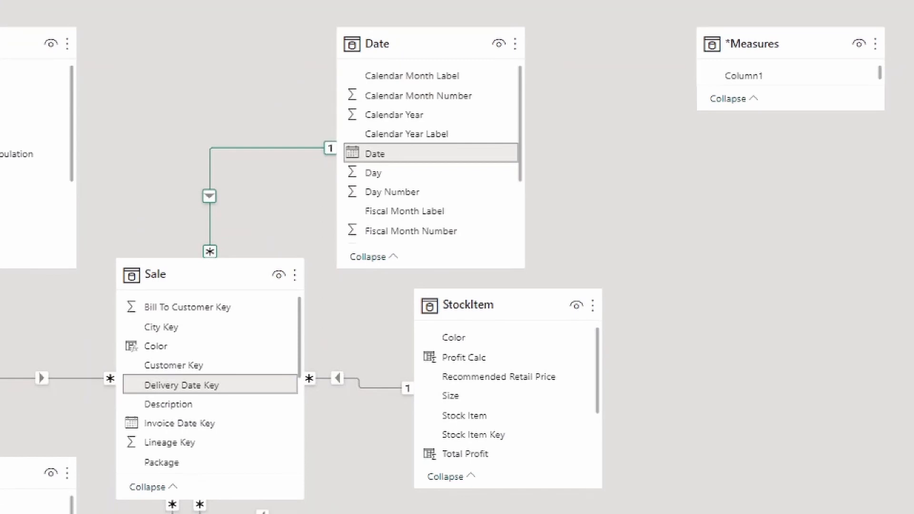
{"action": "left_click", "coordinate": [343, 392]}
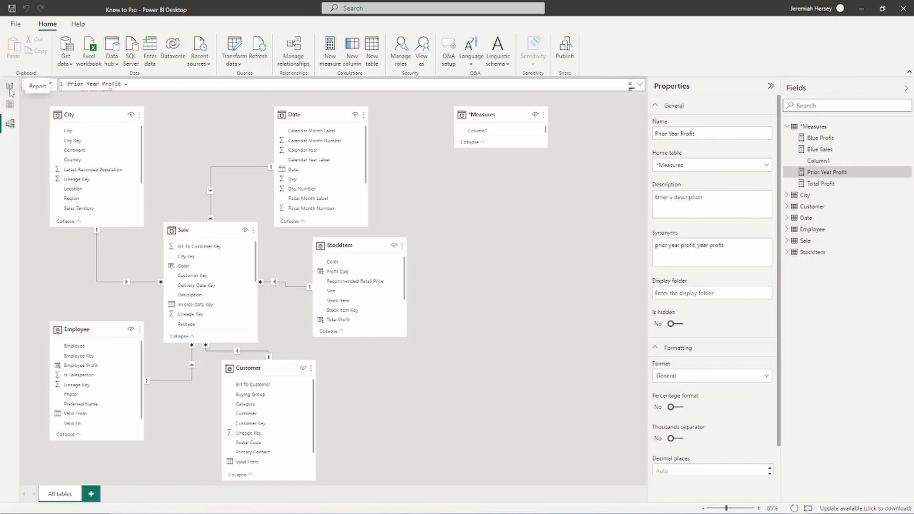
{"action": "left_click", "coordinate": [9, 85]}
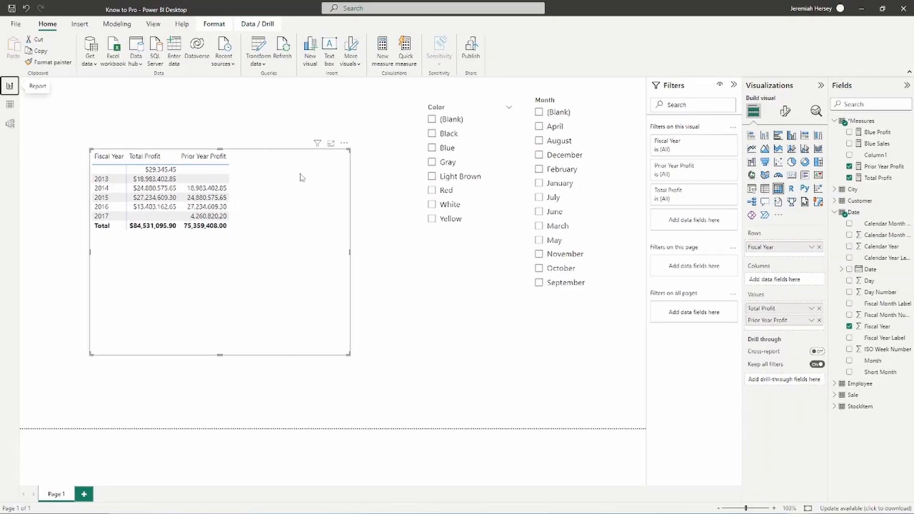
{"action": "mouse_move", "coordinate": [286, 274]}
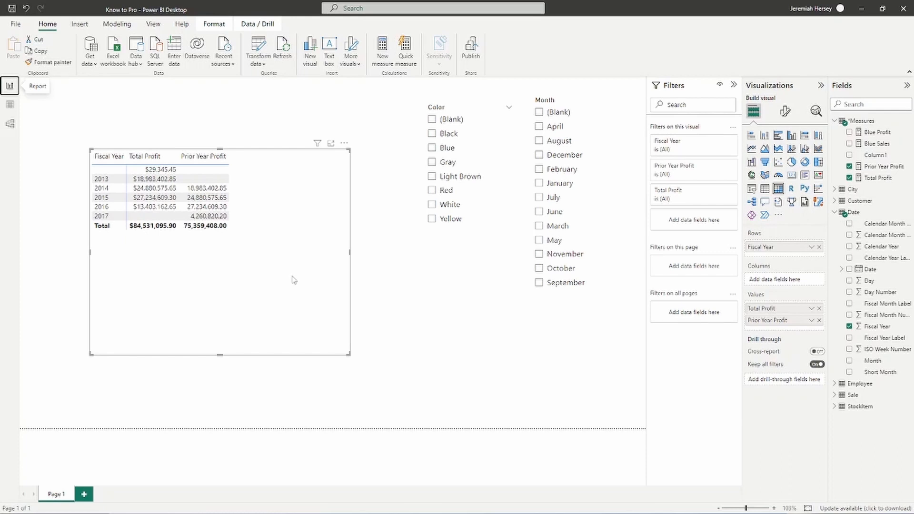
{"action": "mouse_move", "coordinate": [416, 240]}
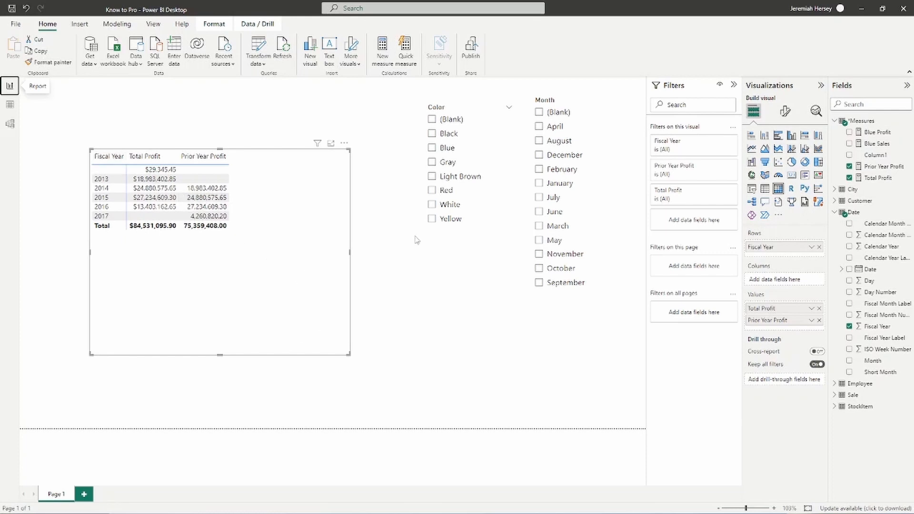
{"action": "mouse_move", "coordinate": [820, 251]}
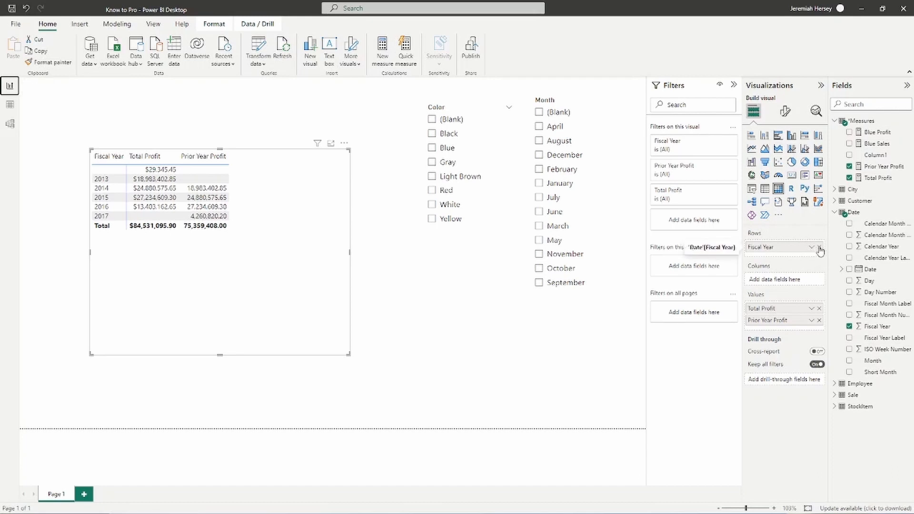
Swap Fiscal Year for Date > Calendar Year in the table rows.
{"action": "left_click", "coordinate": [819, 247]}
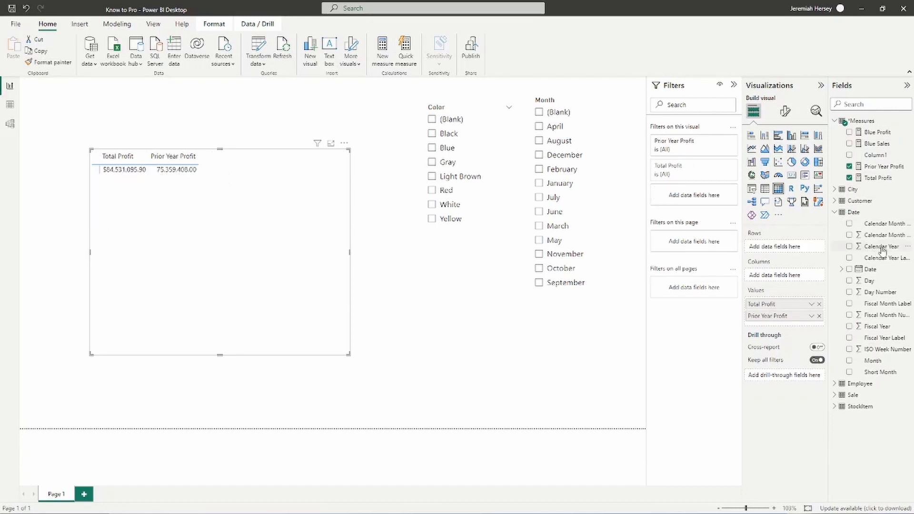
{"action": "left_click", "coordinate": [851, 246]}
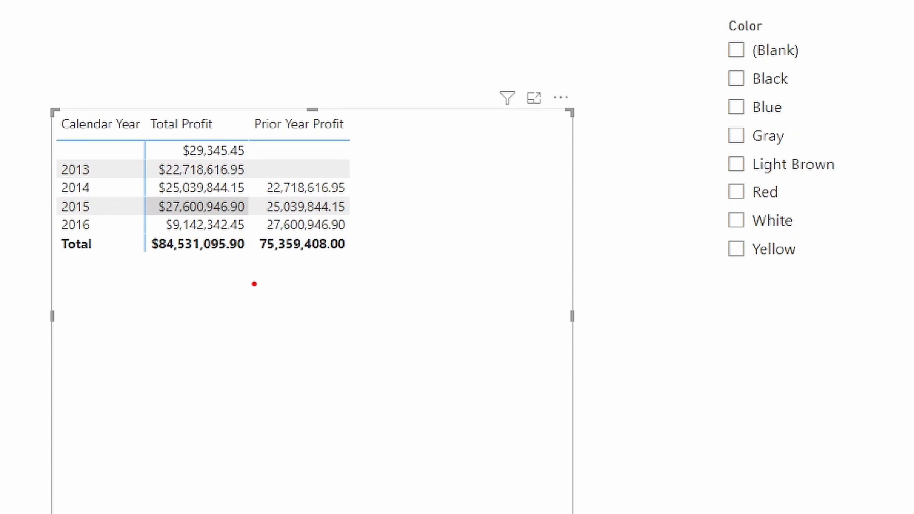
{"action": "mouse_move", "coordinate": [284, 276]}
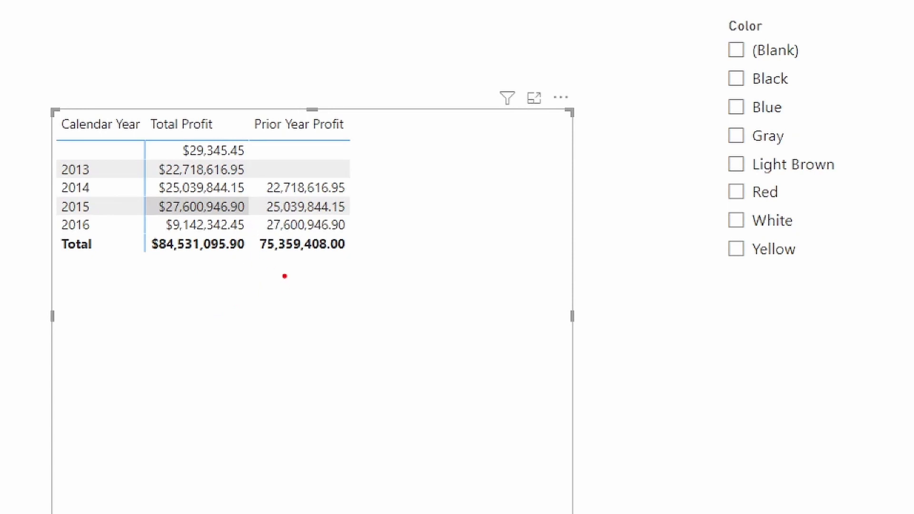